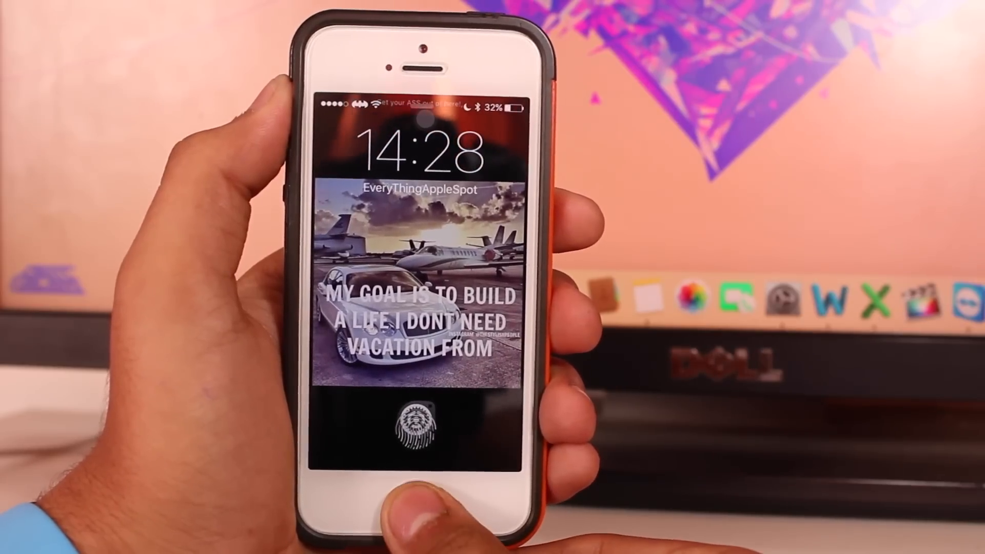
# Unlock the iPhone and scroll the All Contacts list for a contact to favorite.
pyautogui.click(409, 427)
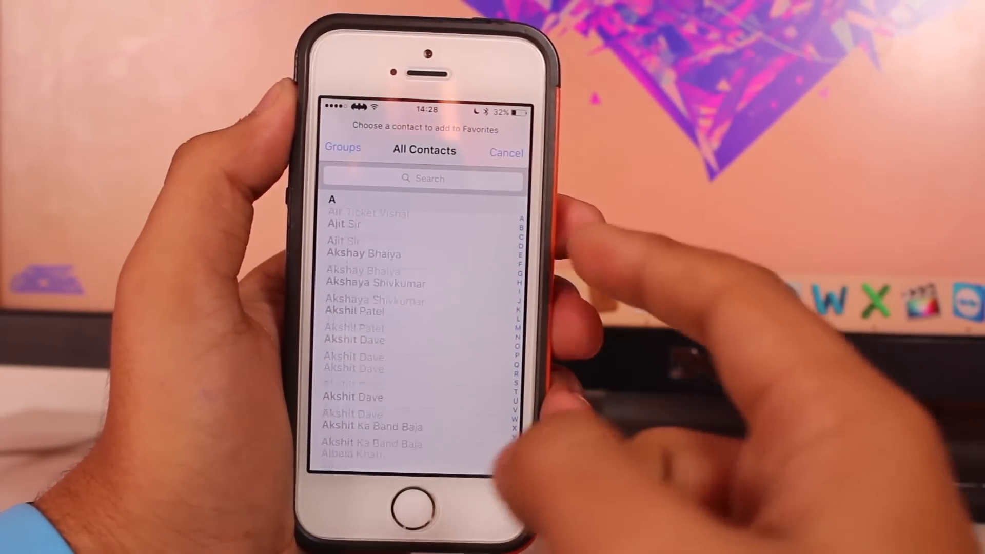
pyautogui.scroll(-3)
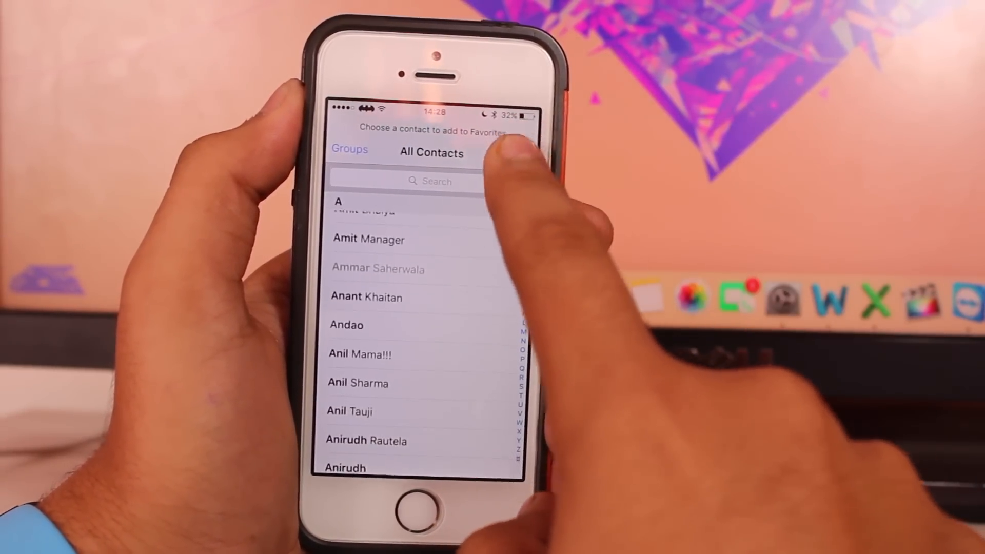